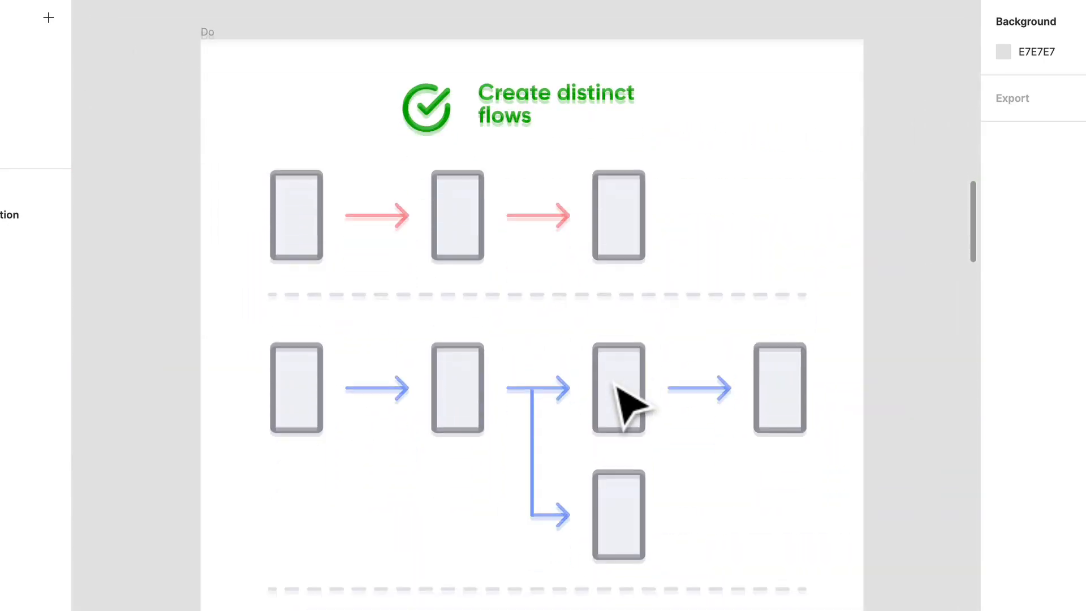
# Scroll down the canvas to the 'Missing details' Don't frame of the Purchase flow
pyautogui.scroll(-3)
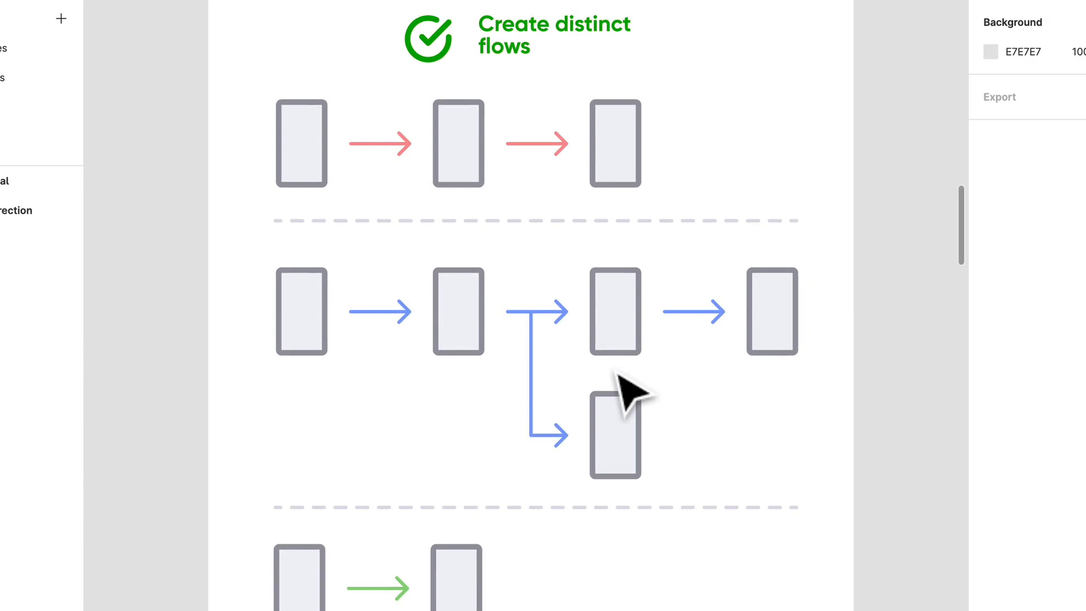
pyautogui.scroll(-3)
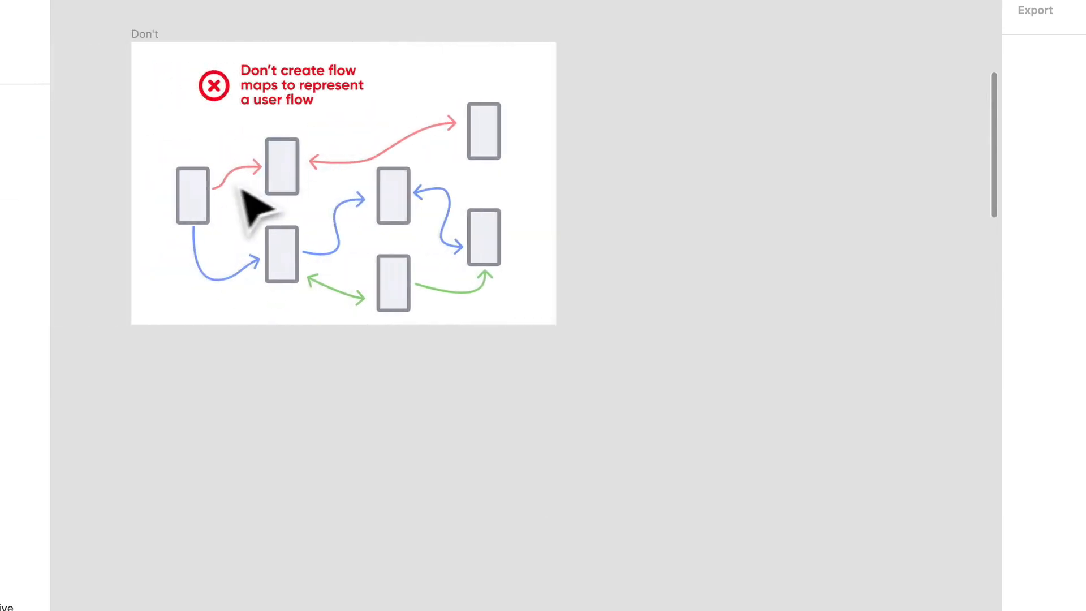
pyautogui.moveTo(271, 287)
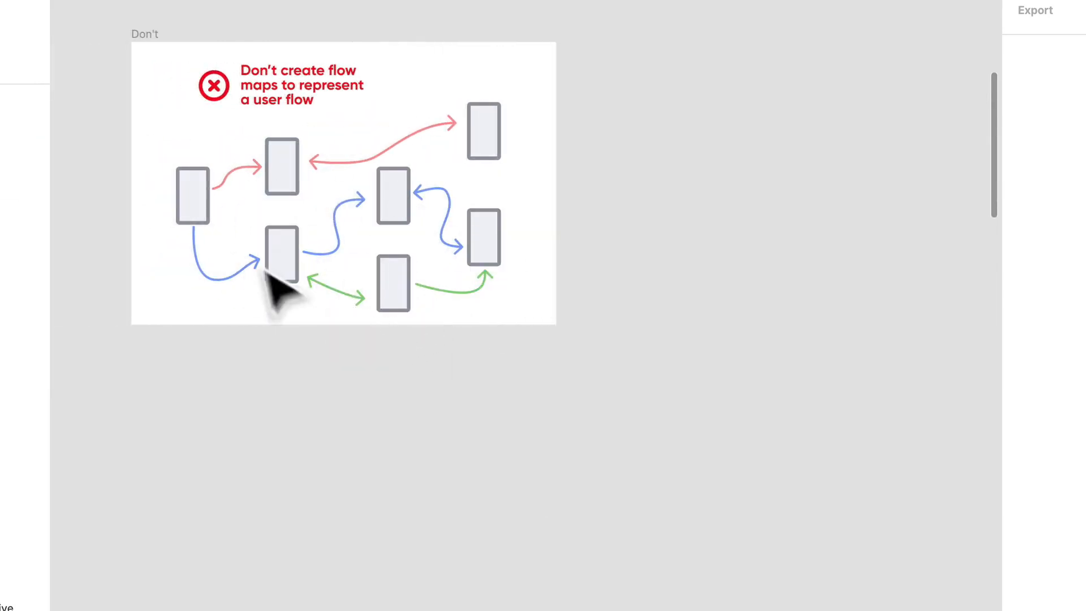
pyautogui.click(484, 238)
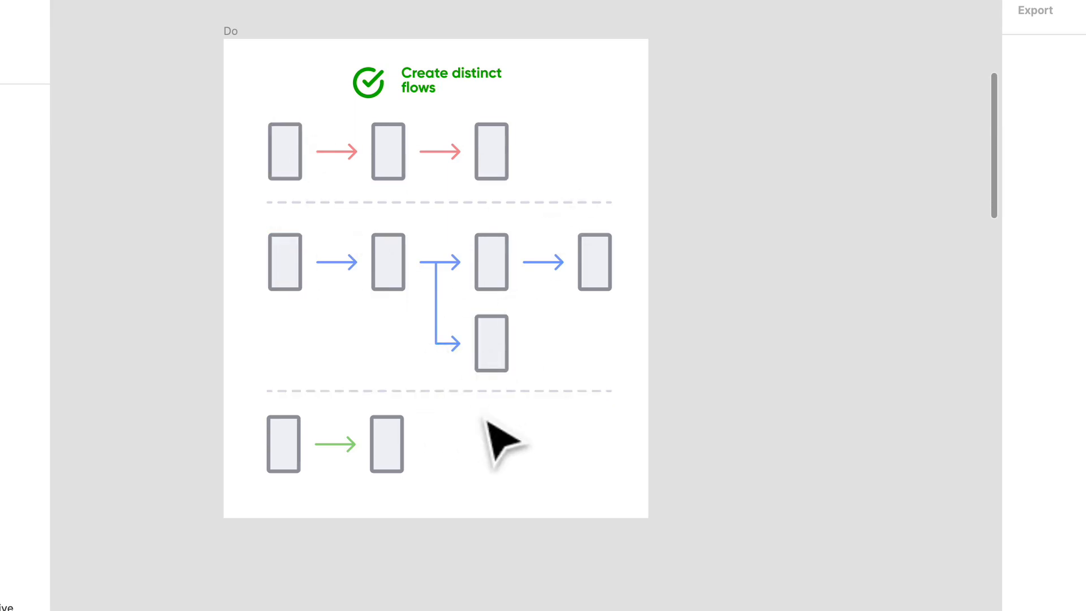
pyautogui.moveTo(285, 357)
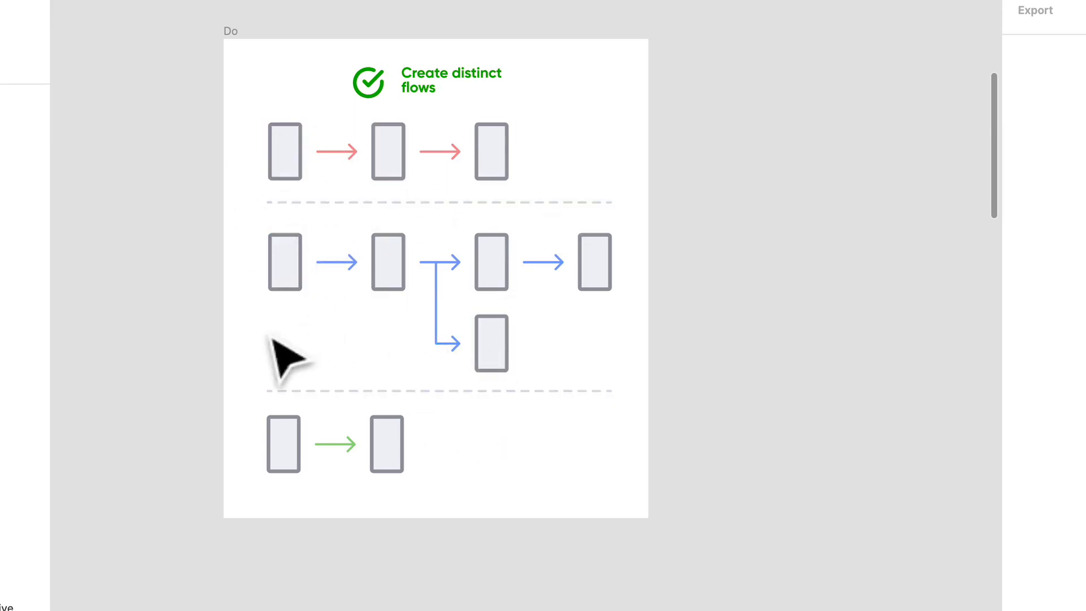
pyautogui.moveTo(620, 322)
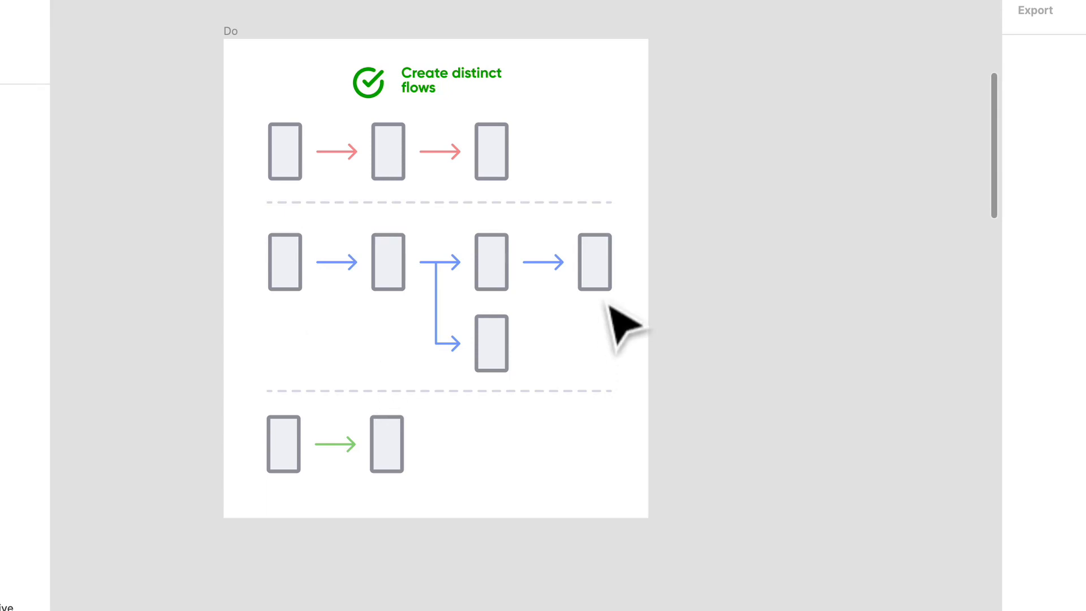
pyautogui.moveTo(599, 399)
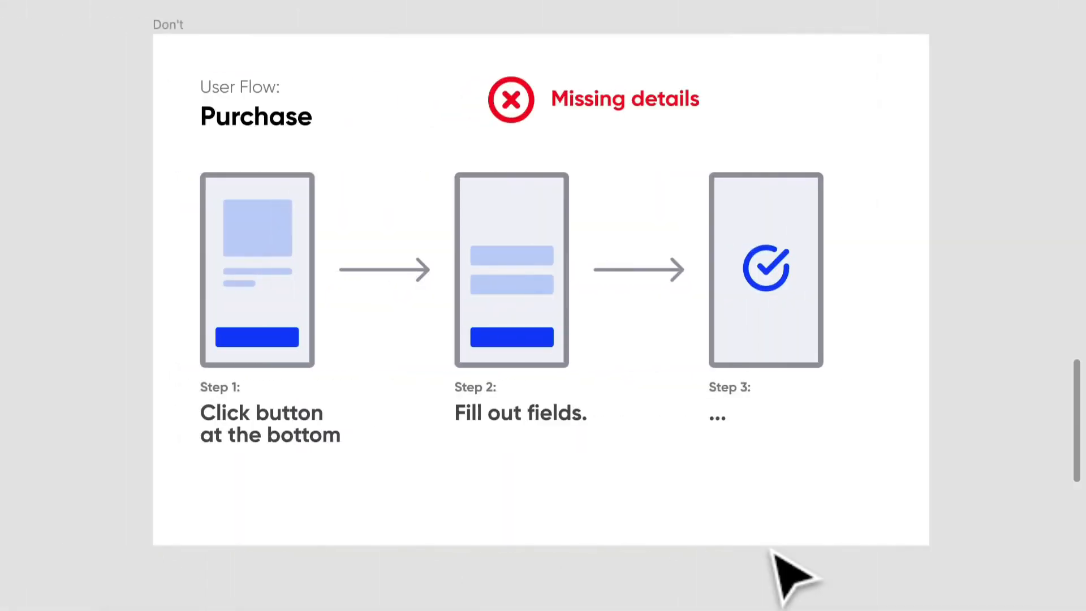
pyautogui.moveTo(533, 436)
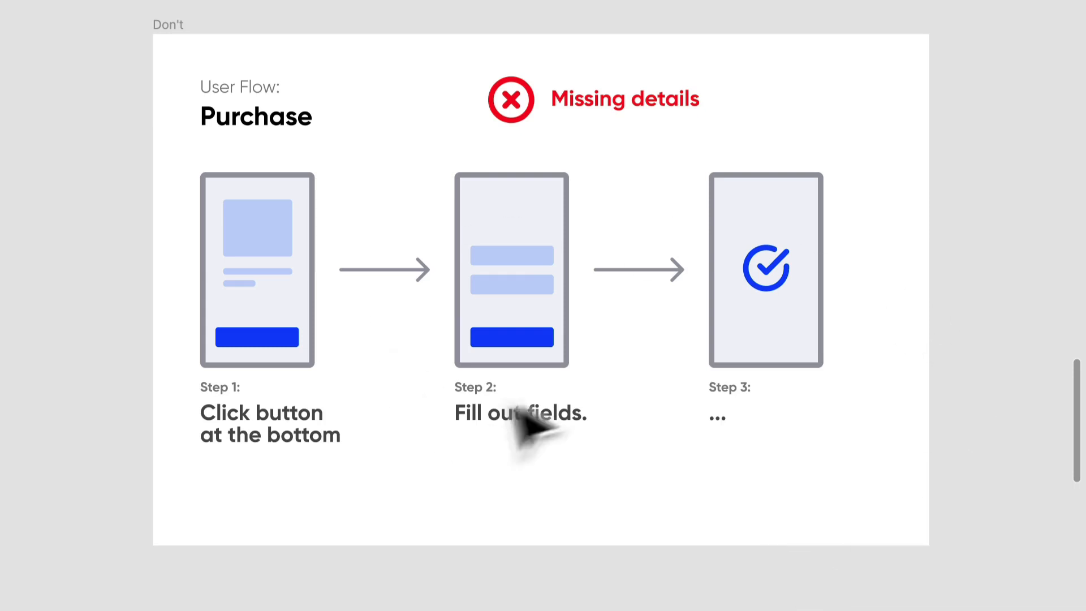
pyautogui.moveTo(574, 426)
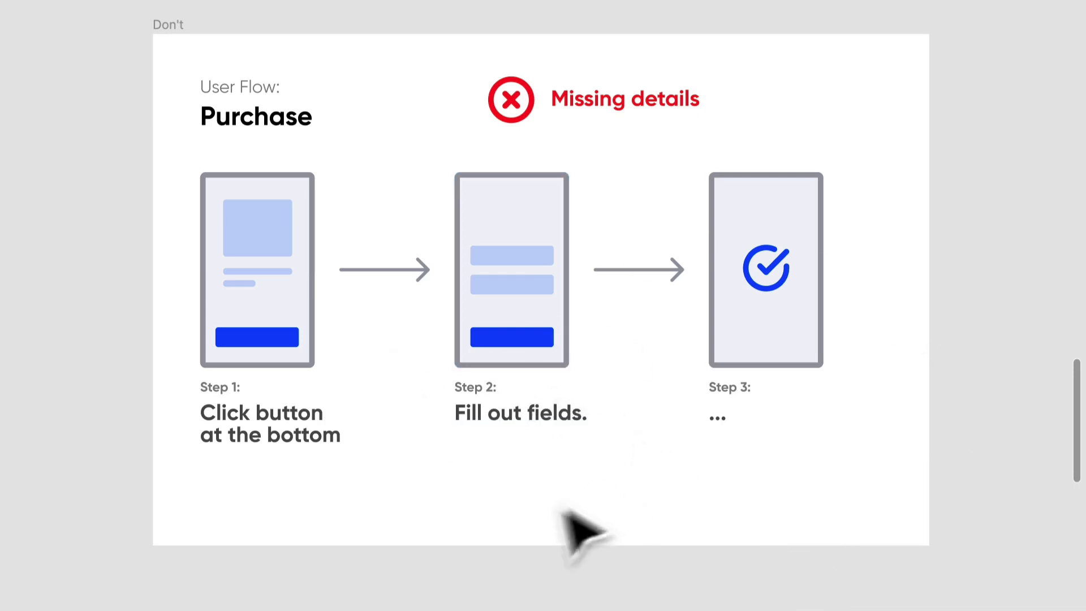
pyautogui.moveTo(652, 471)
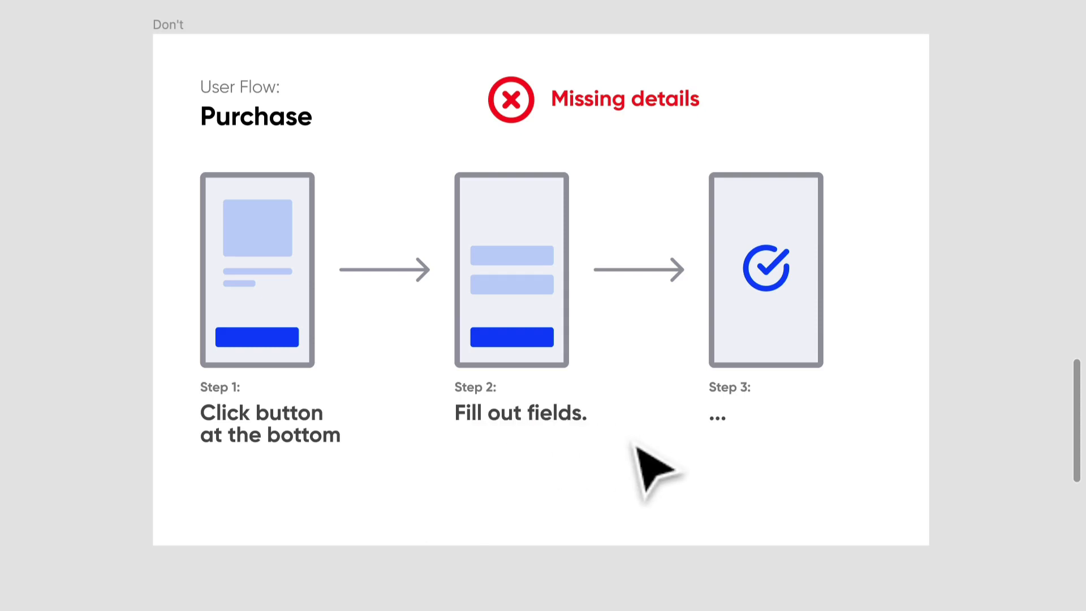
pyautogui.moveTo(817, 475)
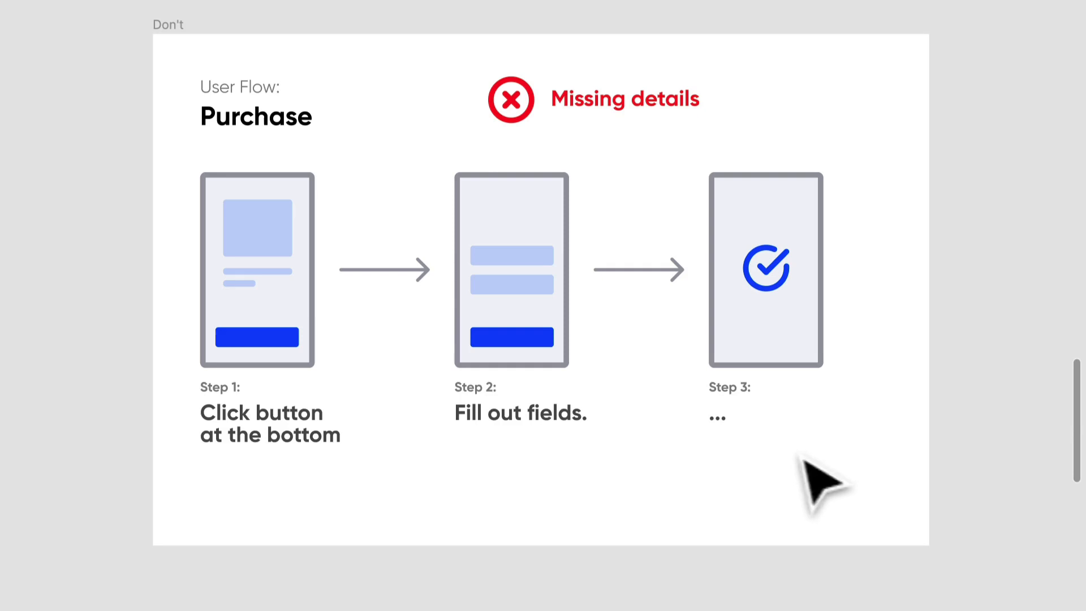
pyautogui.moveTo(765, 478)
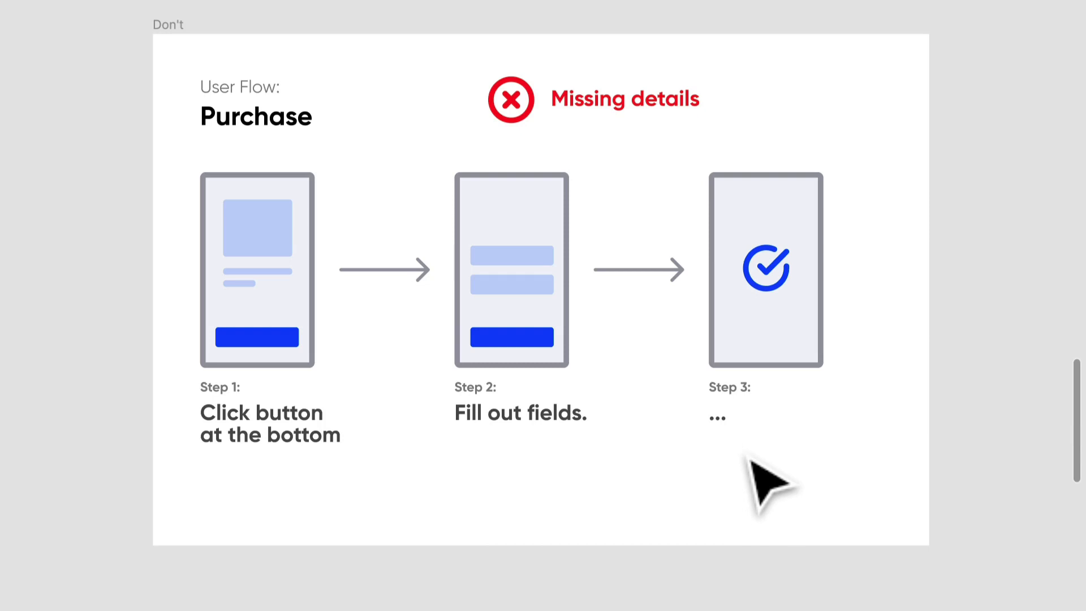